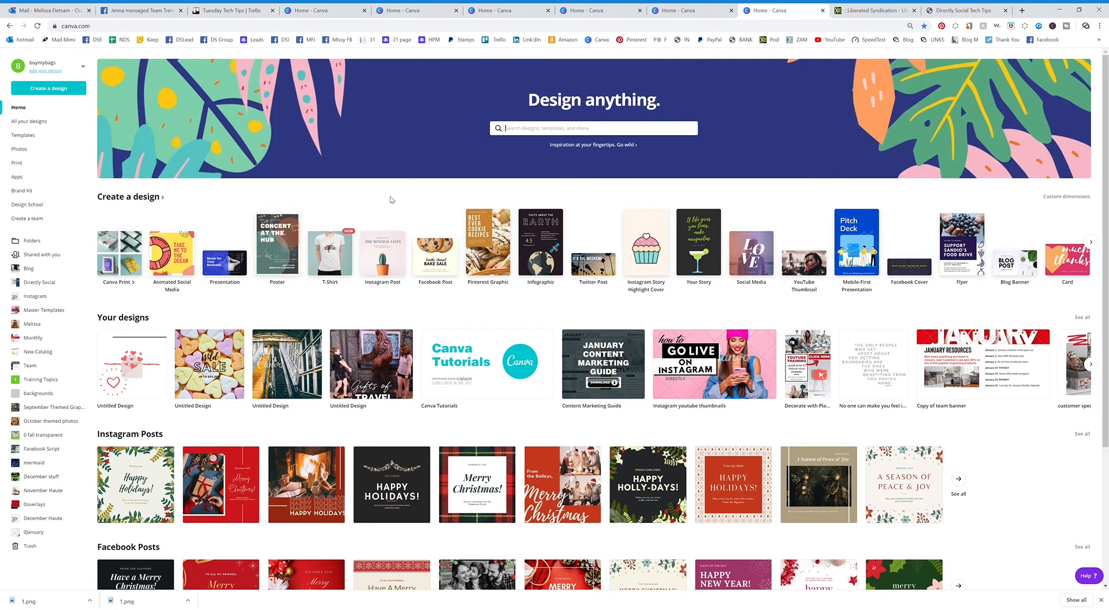
pyautogui.moveTo(540, 378)
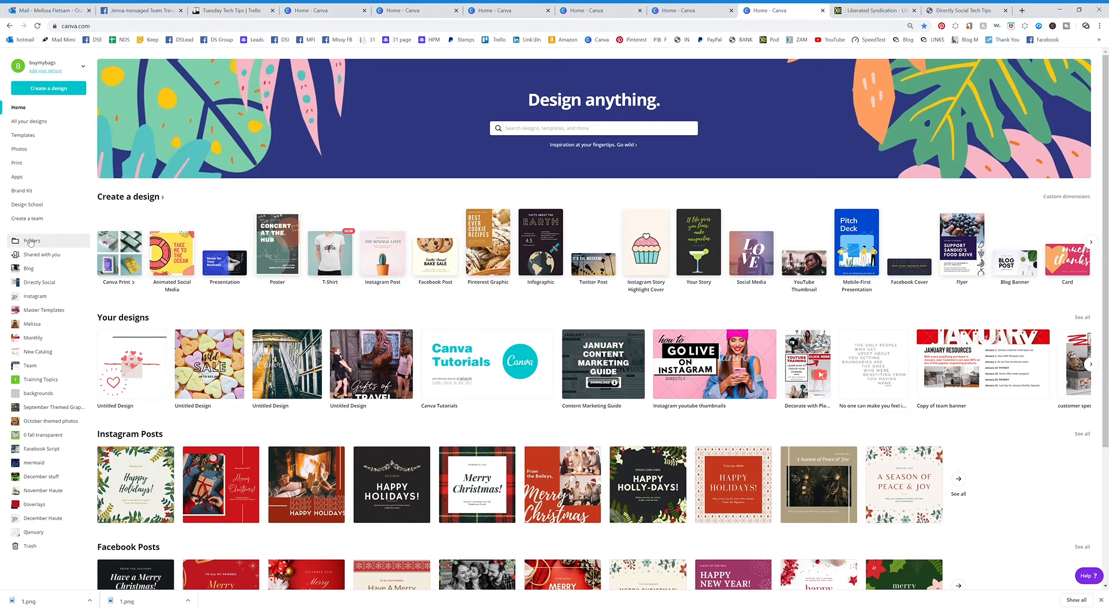
# Open the Folders page from the home page sidebar.
pyautogui.click(32, 240)
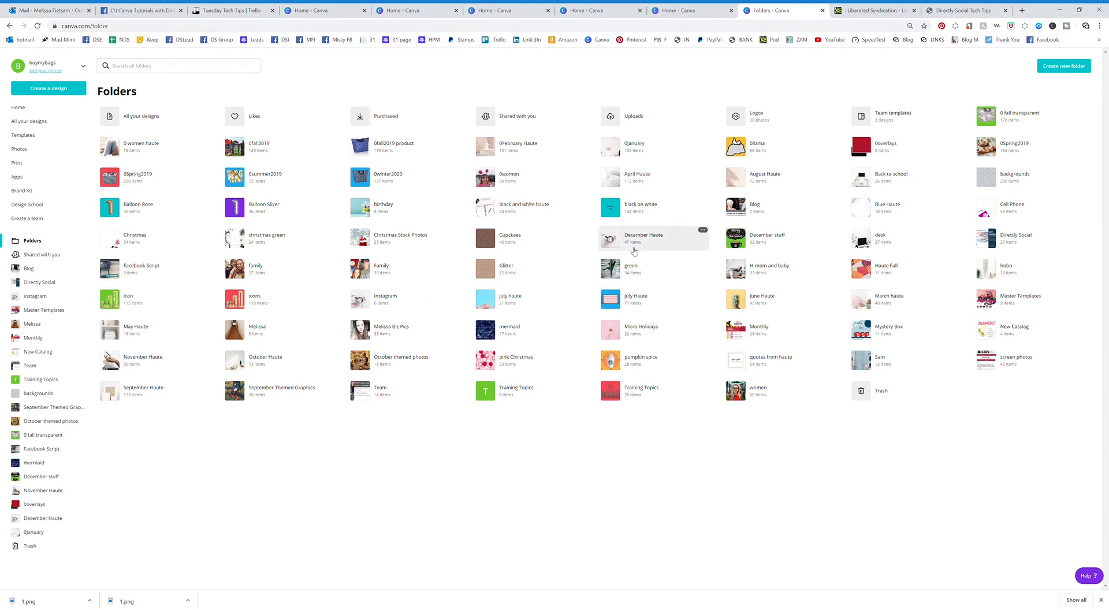
# Show the December Haute folder's options menu.
pyautogui.click(703, 230)
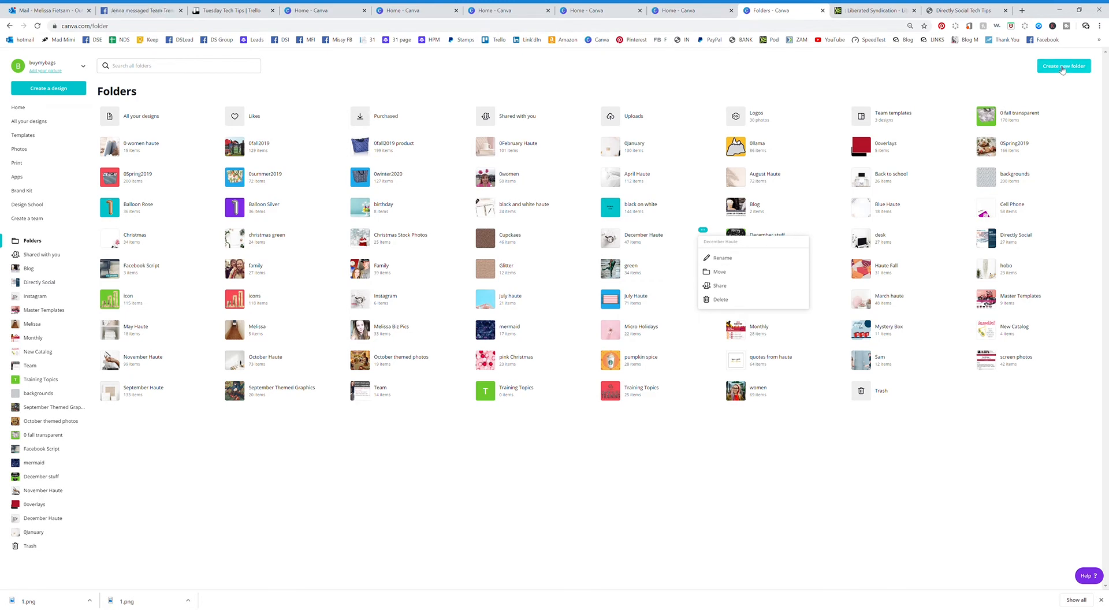
# Create a folder named 'Test Canva' with Can view team permission.
pyautogui.click(1062, 66)
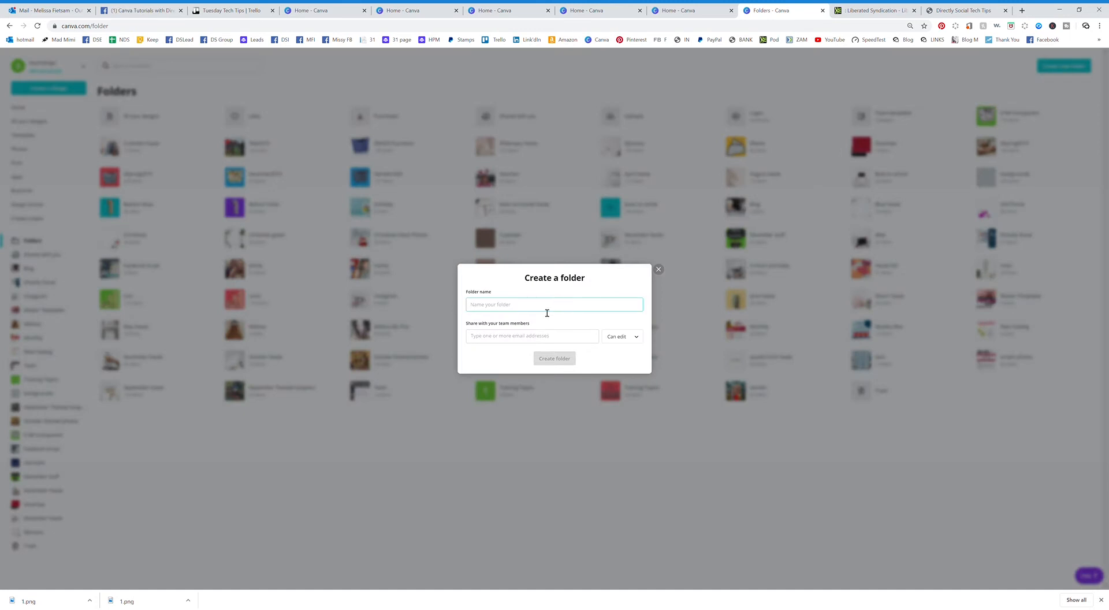
pyautogui.write('Test')
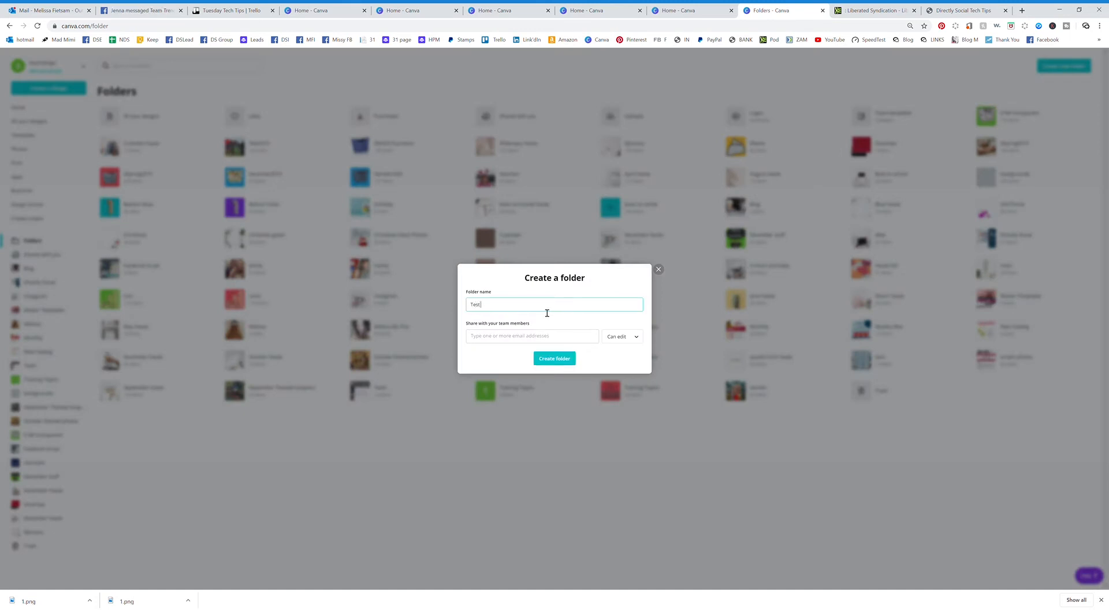
pyautogui.write('Canva')
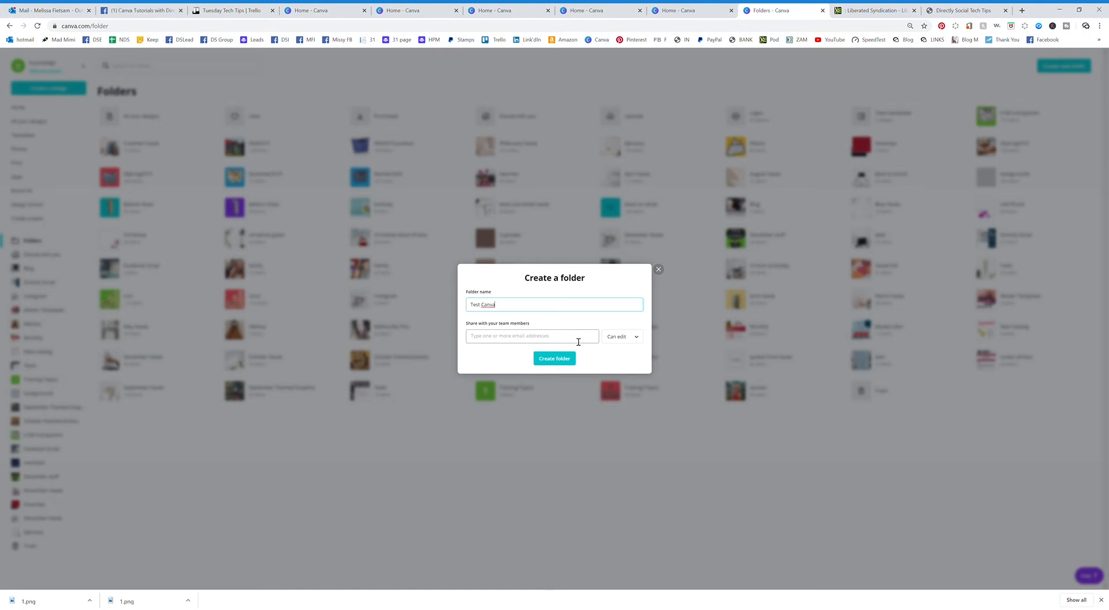
pyautogui.click(621, 336)
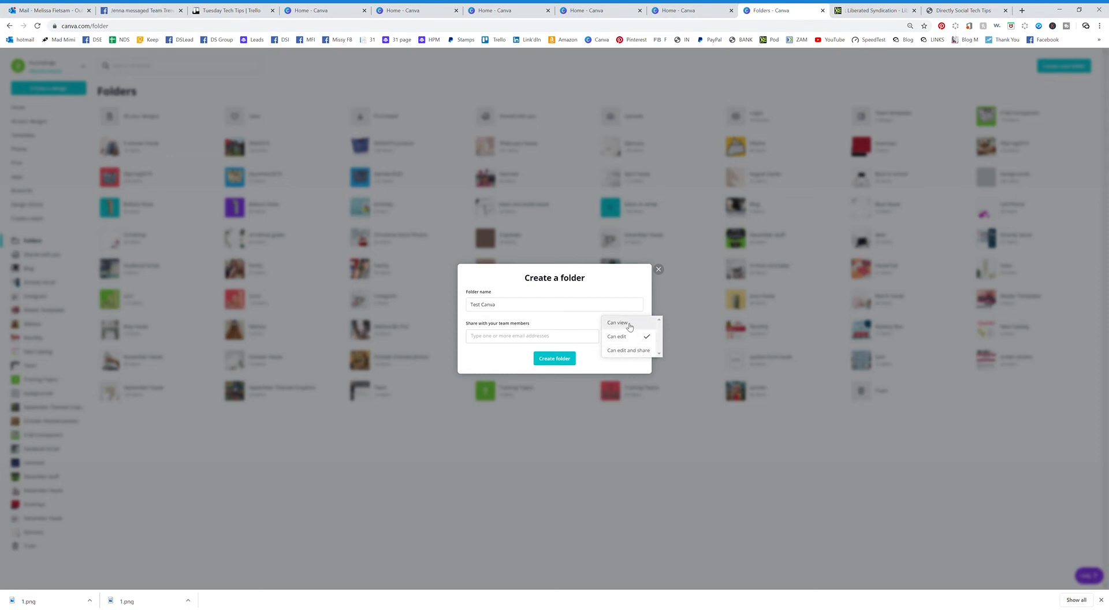
pyautogui.click(617, 323)
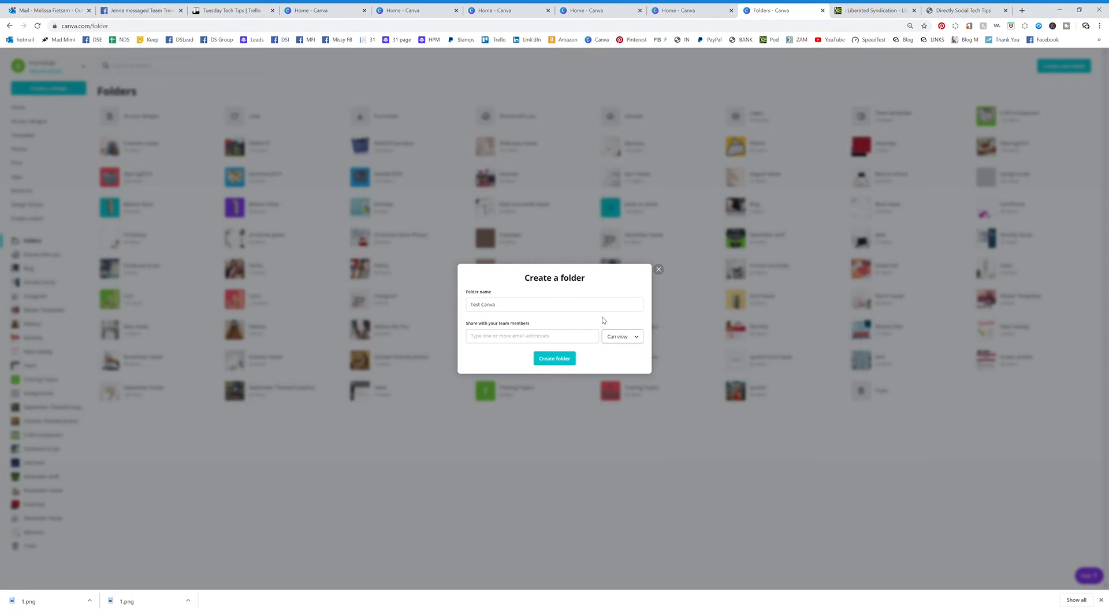
pyautogui.click(554, 304)
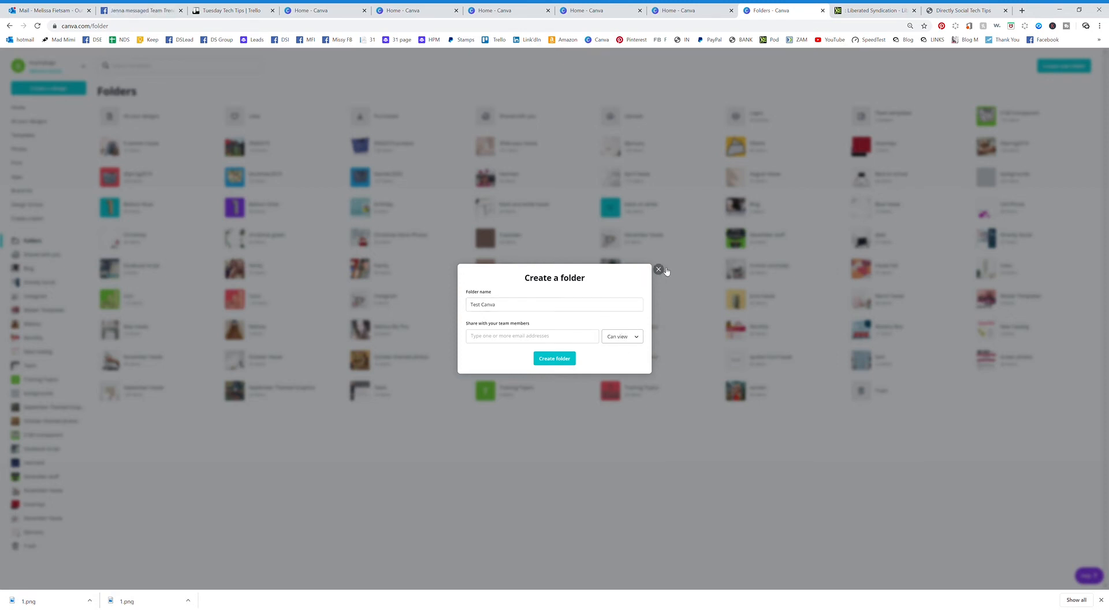
pyautogui.click(554, 358)
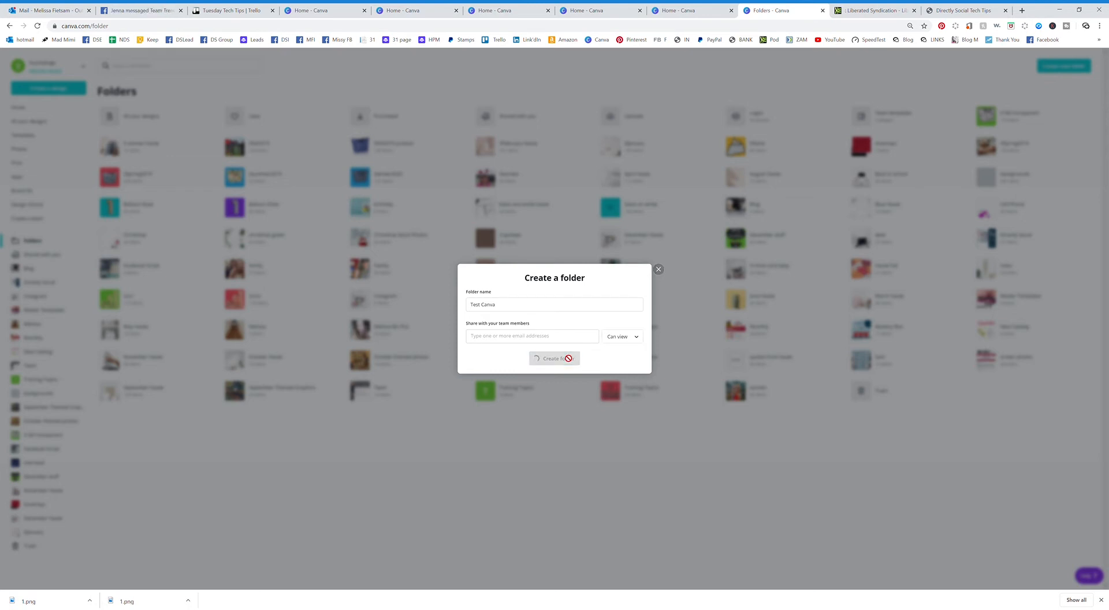
# Open the Test Canva folder, then go back to the home page.
pyautogui.click(554, 358)
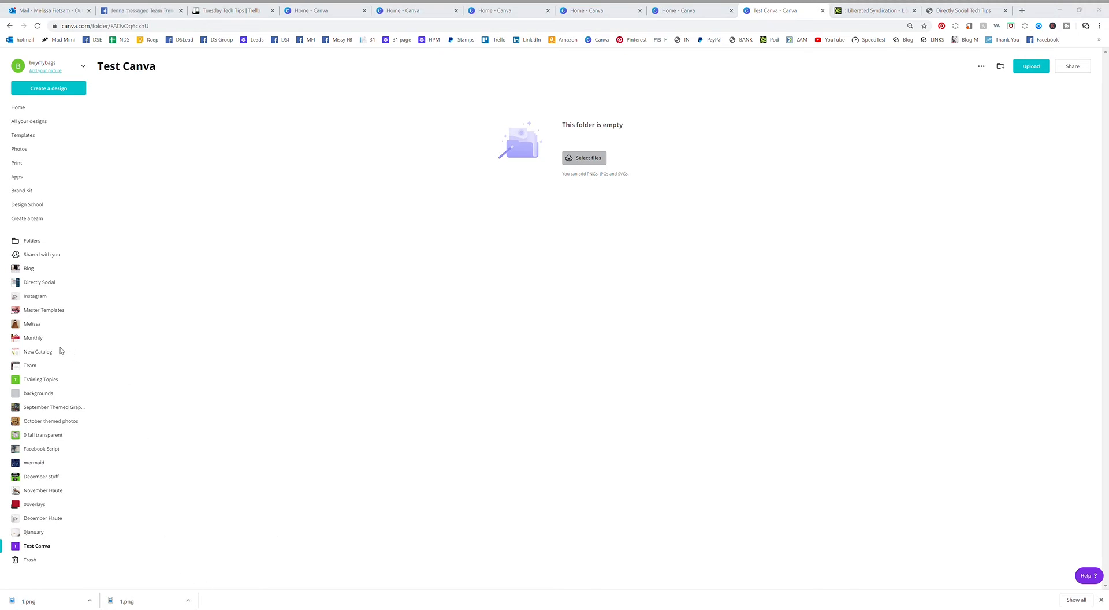
pyautogui.moveTo(223, 413)
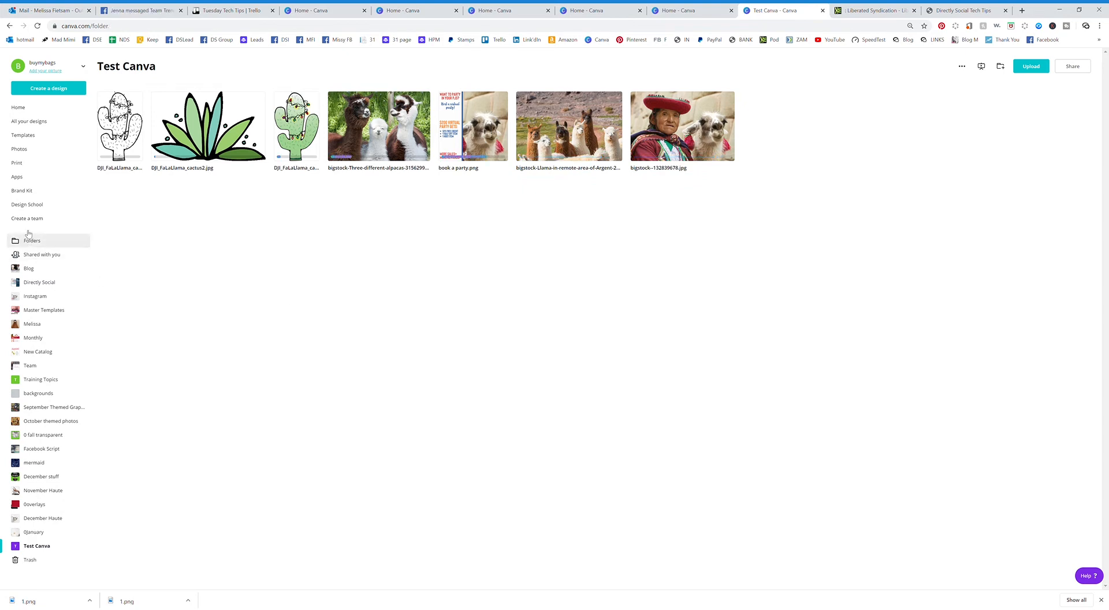
pyautogui.click(19, 106)
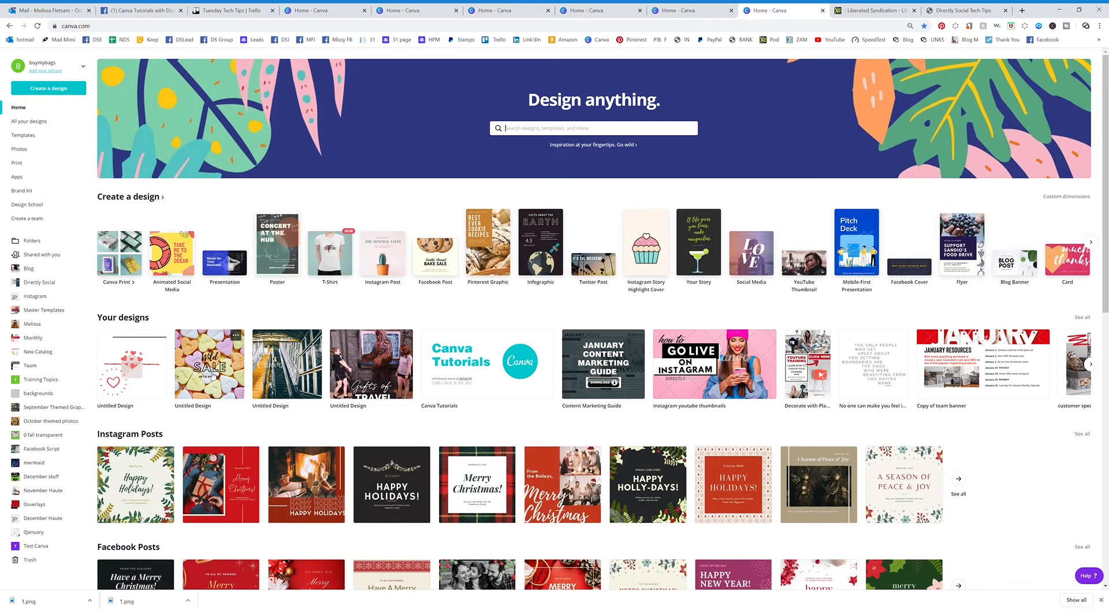
# Open the Wild Sale candy-heart design from Your designs.
pyautogui.click(209, 365)
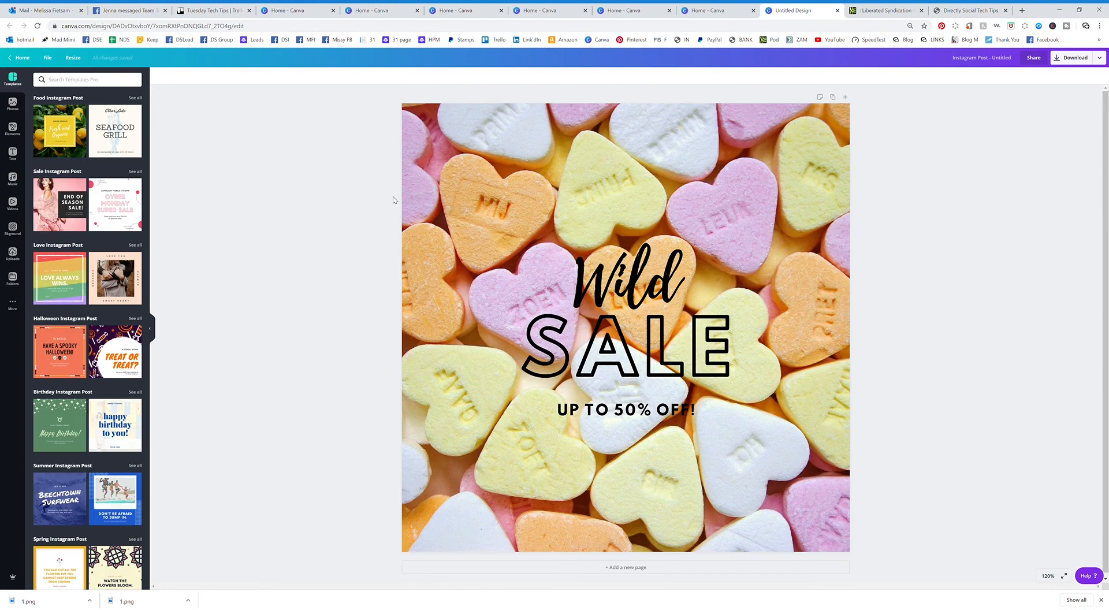
pyautogui.moveTo(12, 277)
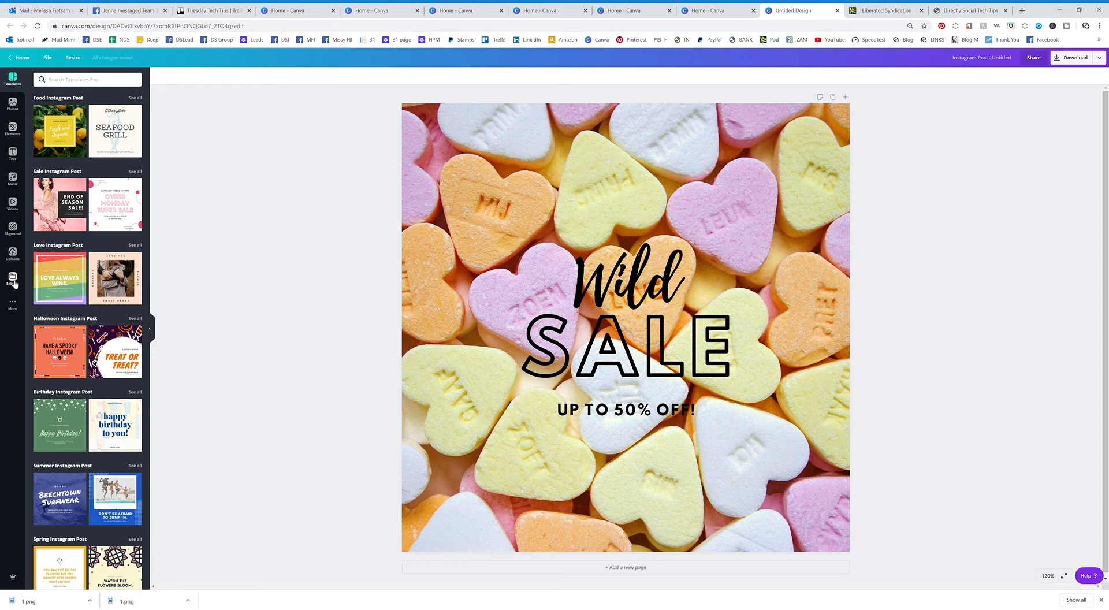
pyautogui.scroll(-3)
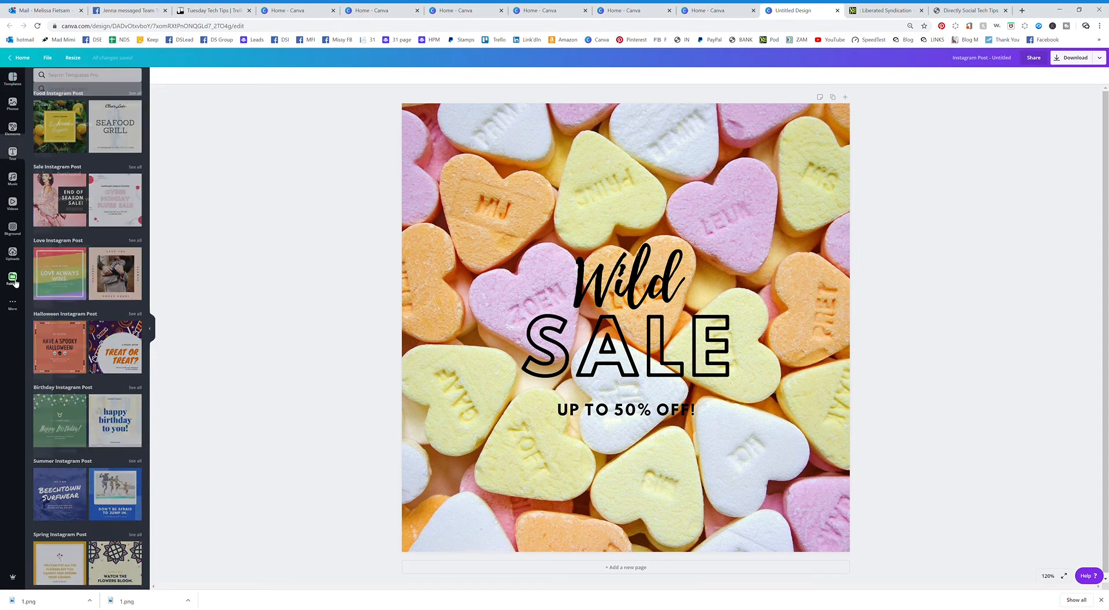
# Search the editor's Folders panel for 'llamas', then open the personal photo folder.
pyautogui.click(12, 277)
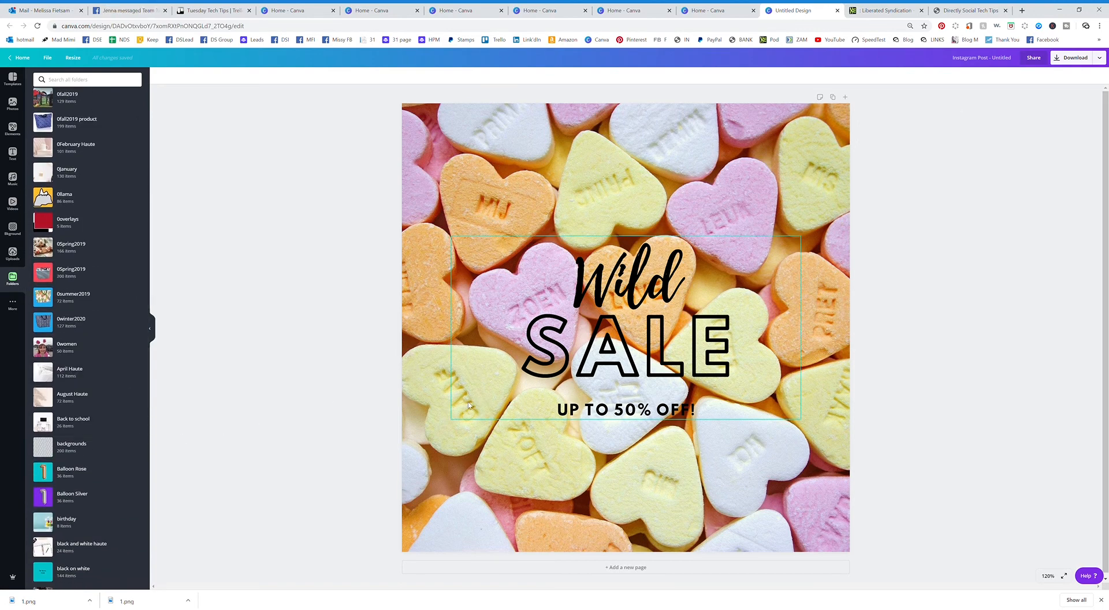
pyautogui.scroll(-3)
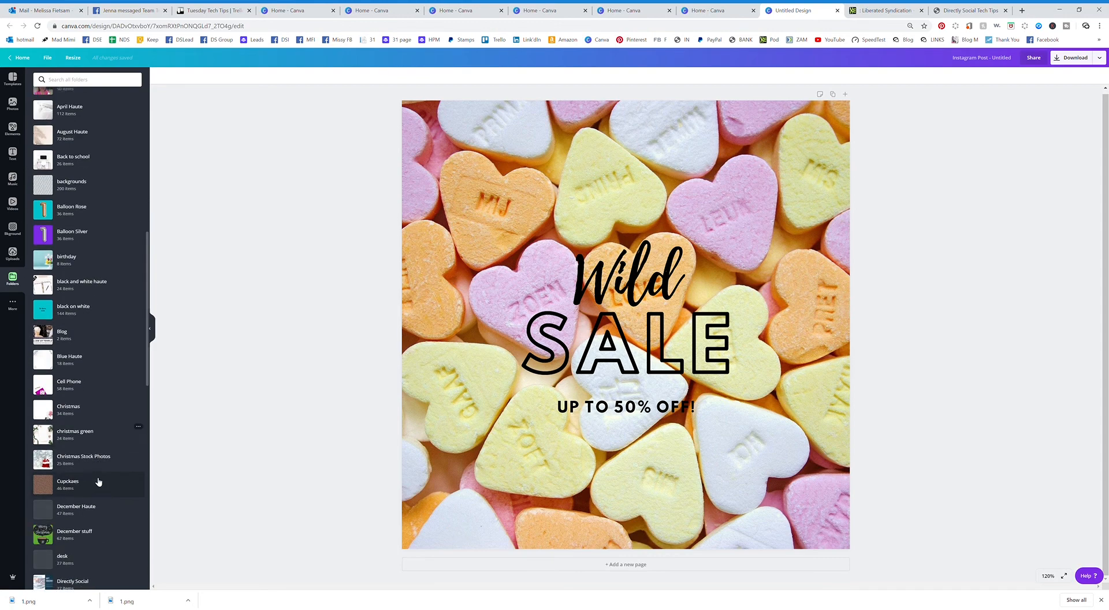
pyautogui.scroll(-3)
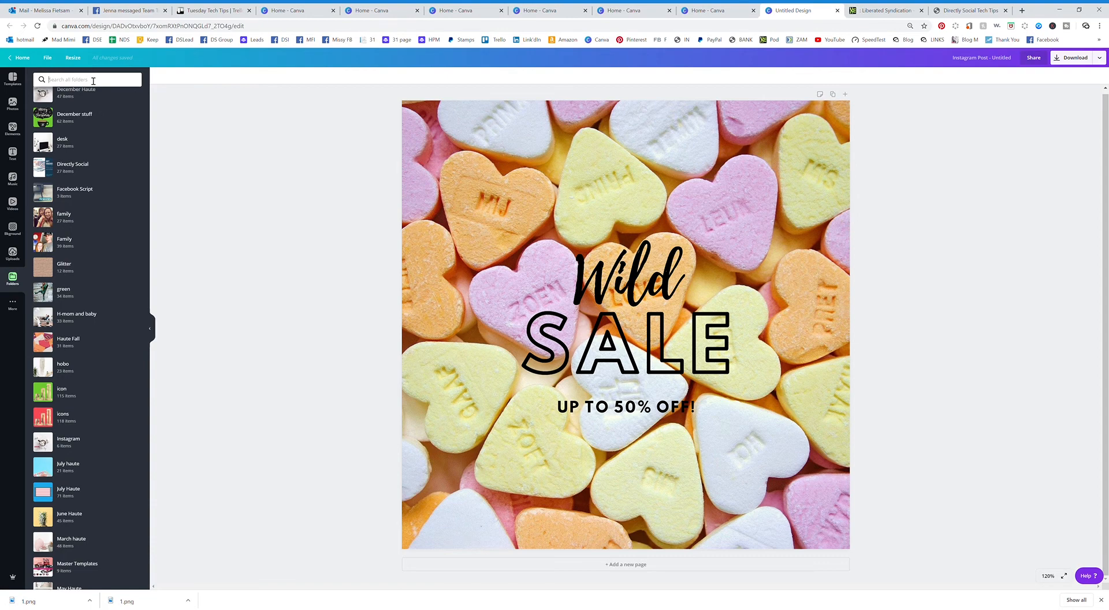
pyautogui.write('llamas')
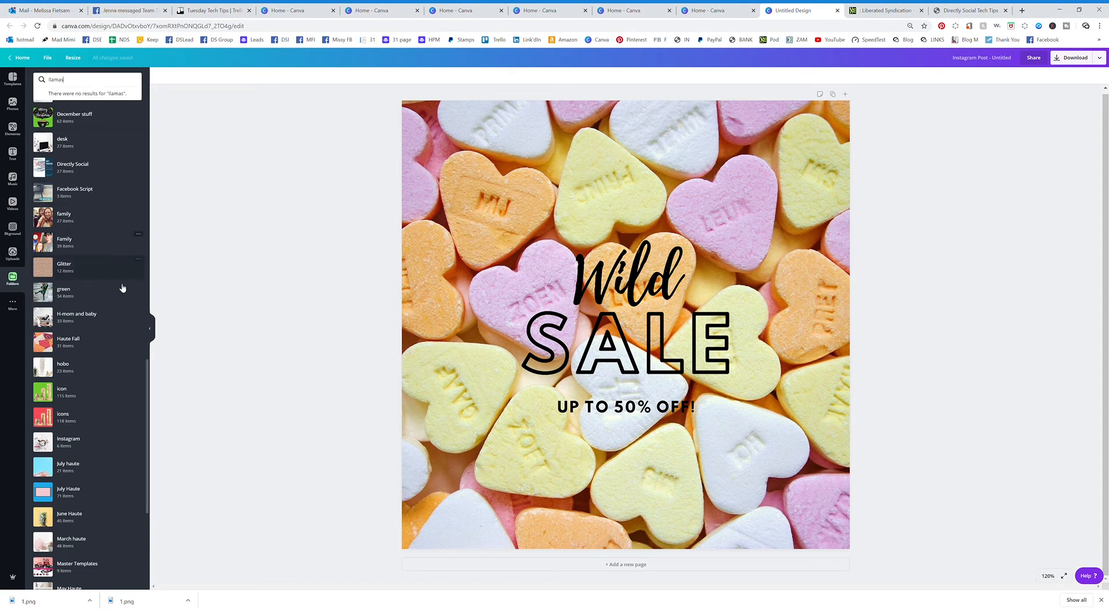
pyautogui.moveTo(127, 431)
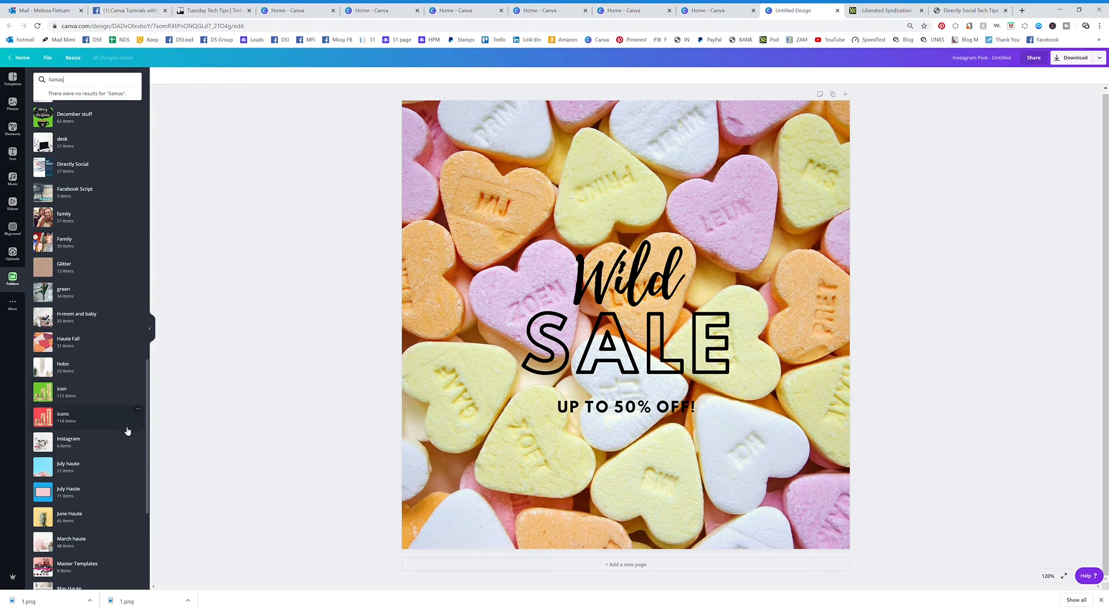
pyautogui.scroll(-3)
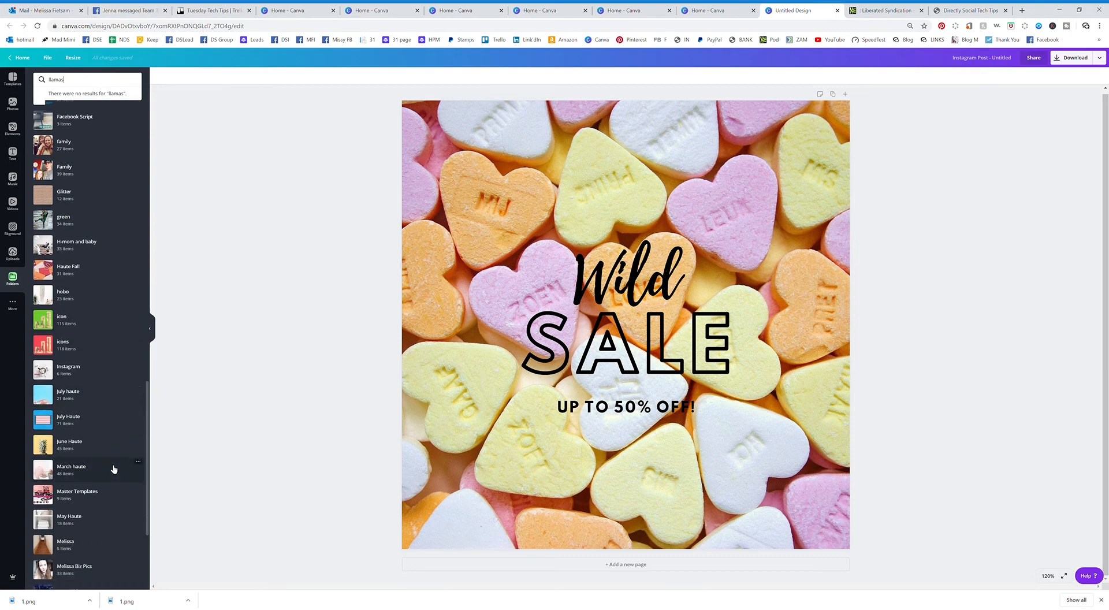
pyautogui.scroll(-3)
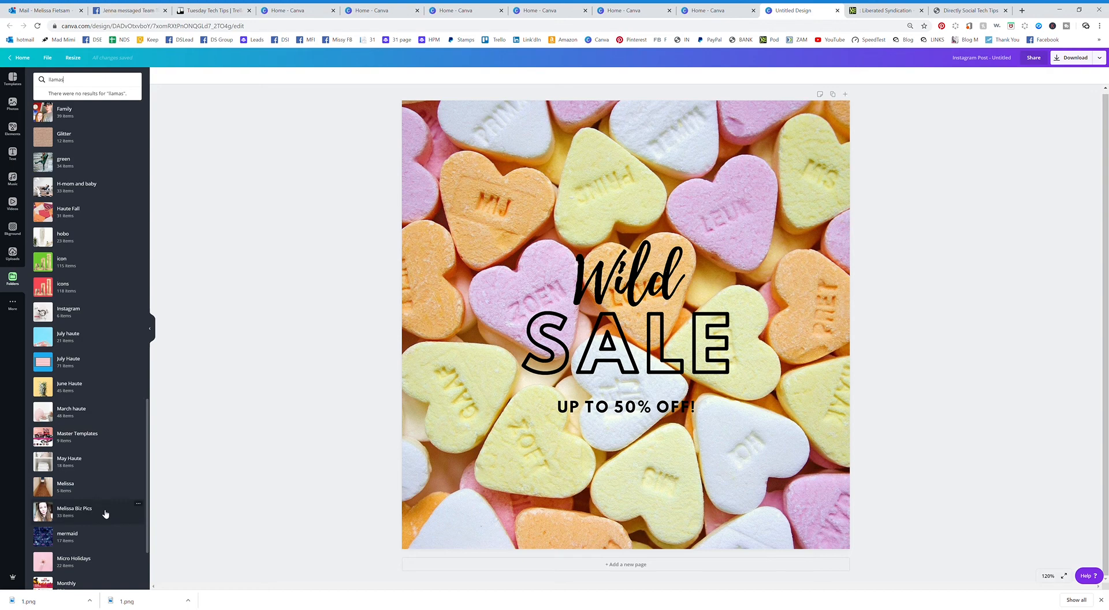
pyautogui.moveTo(101, 496)
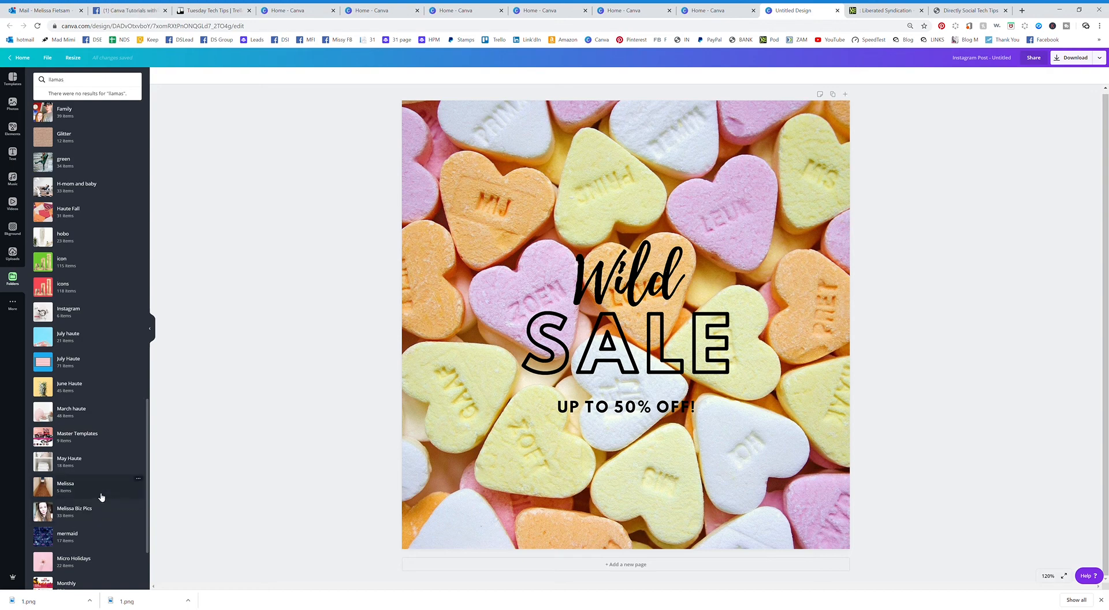
pyautogui.click(65, 487)
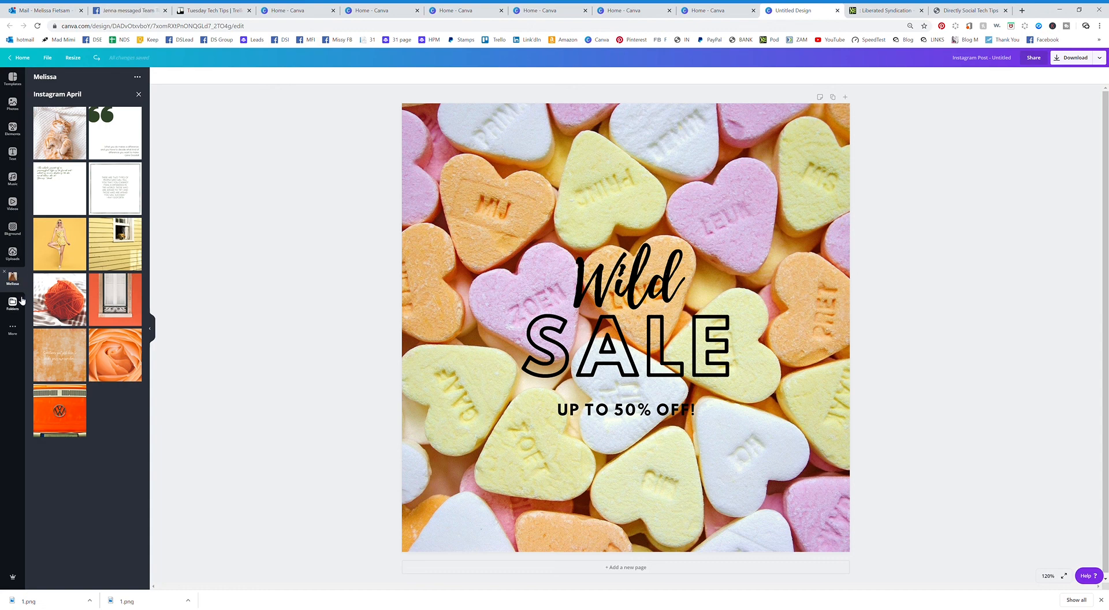
# Return to the folder list and open the birthday folder.
pyautogui.click(12, 303)
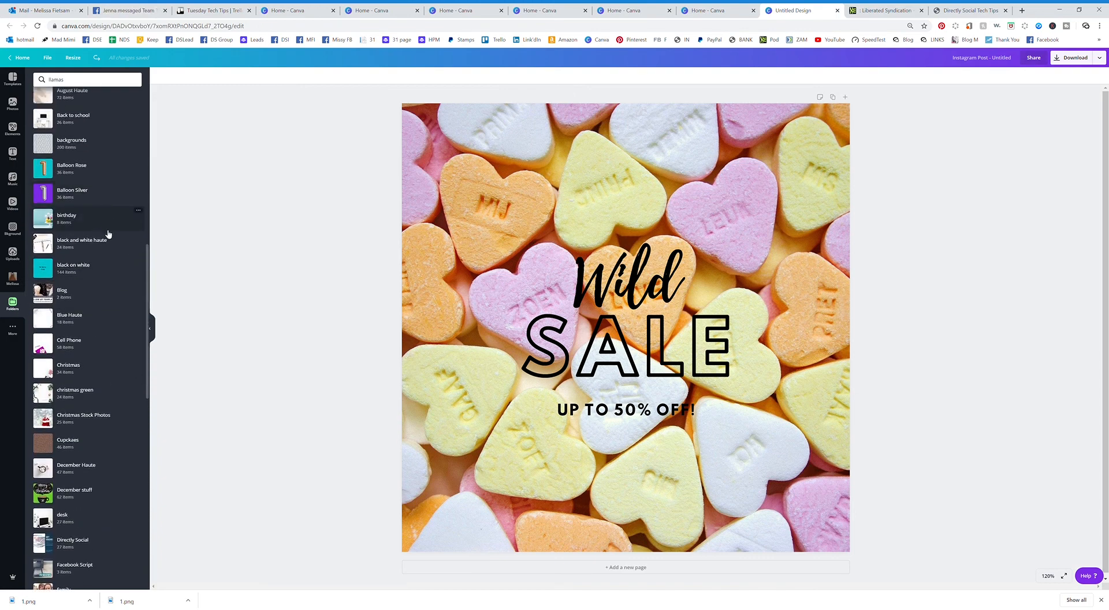
pyautogui.click(67, 217)
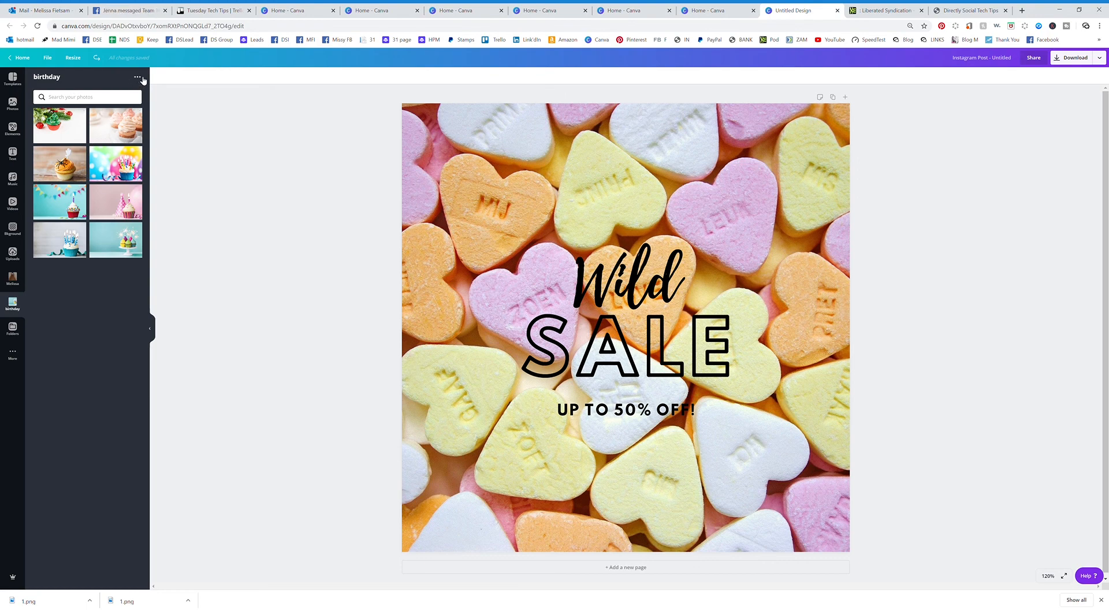
pyautogui.click(138, 78)
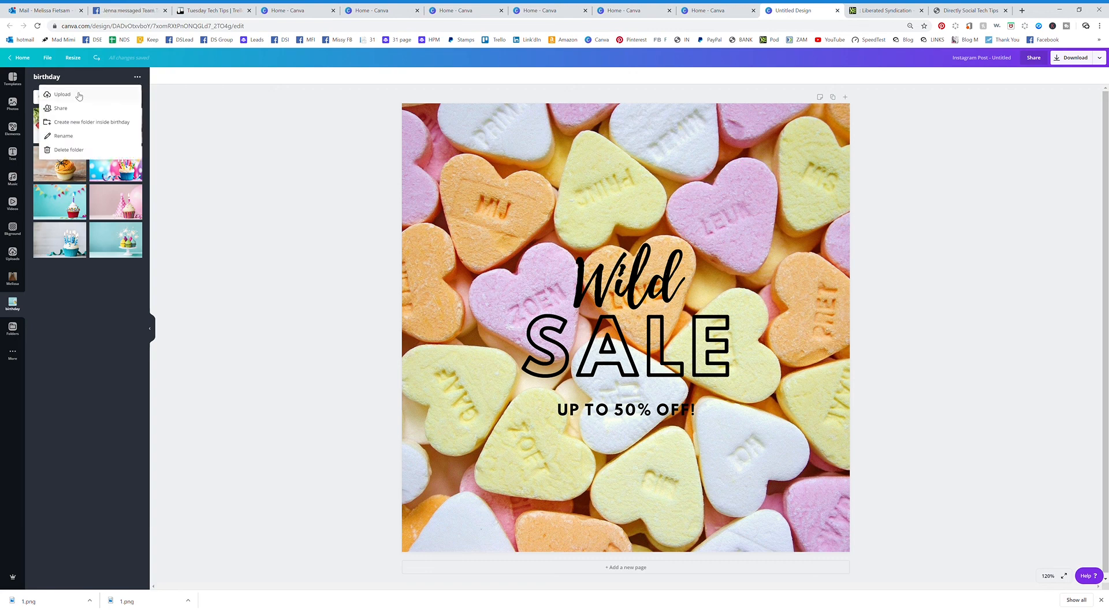
pyautogui.moveTo(64, 108)
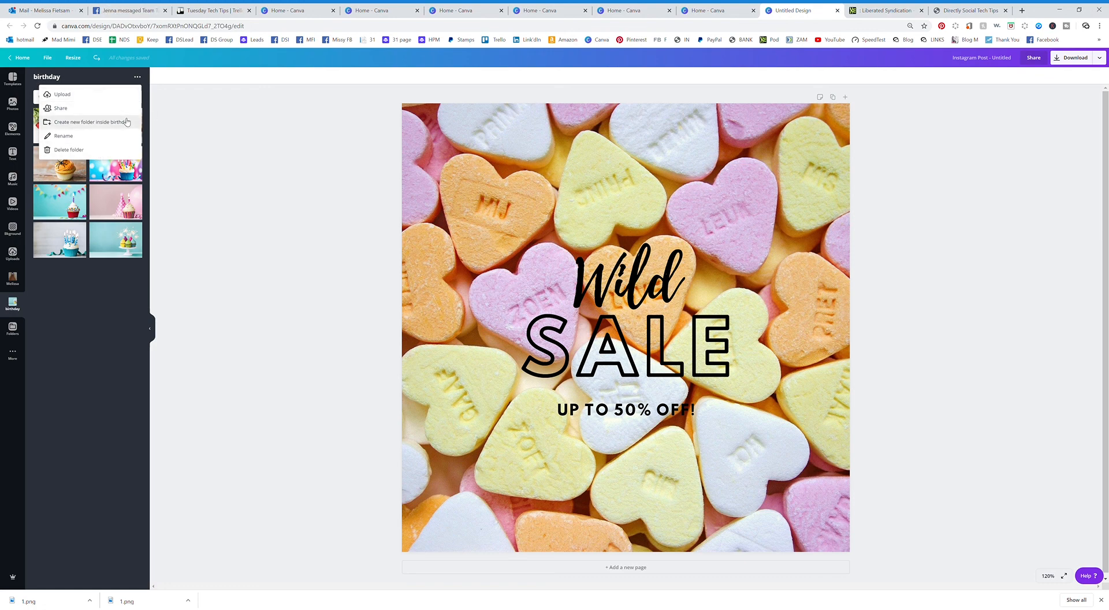
pyautogui.moveTo(101, 126)
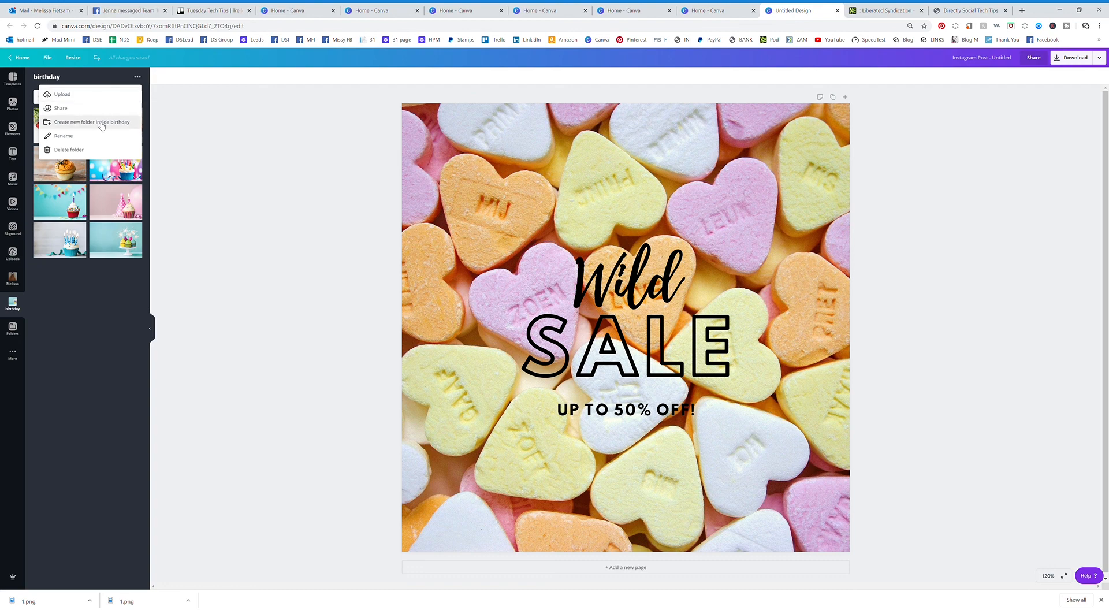
pyautogui.moveTo(152, 136)
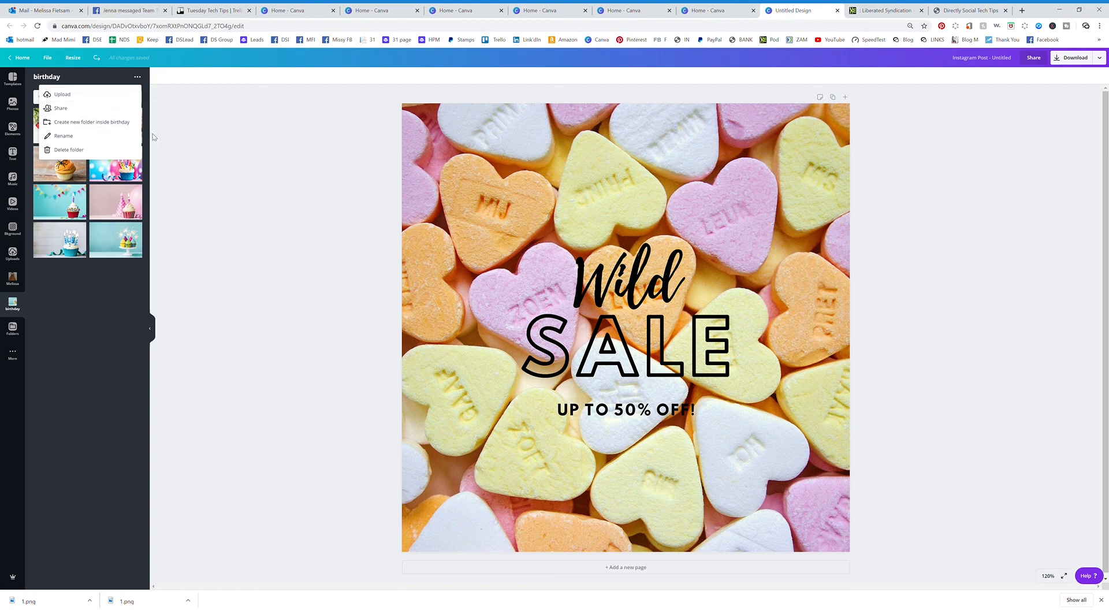
pyautogui.click(194, 166)
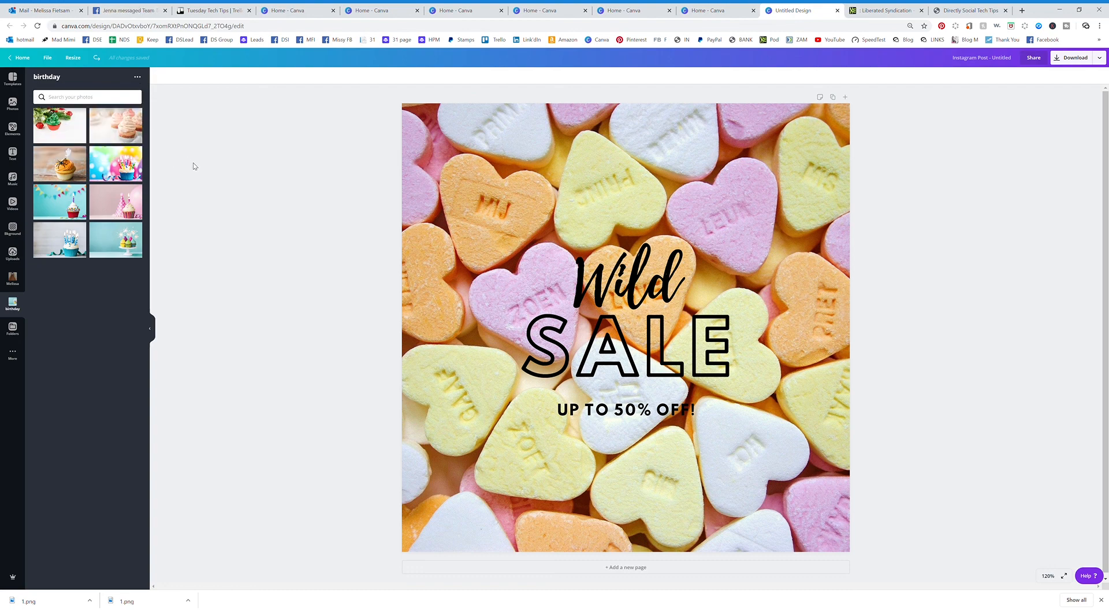